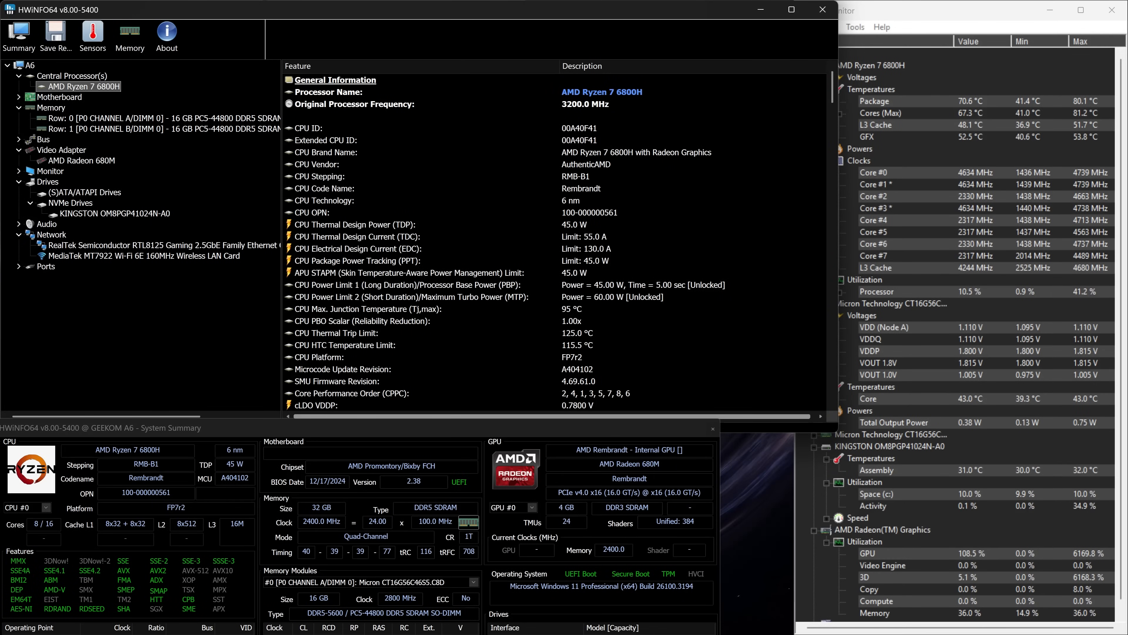
Step: Review the CPU details, then show the Radeon 680M adapter and Kingston NVMe drive pages in HWiNFO64
{"action": "scroll", "scroll_direction": "down", "scroll_amount": 3}
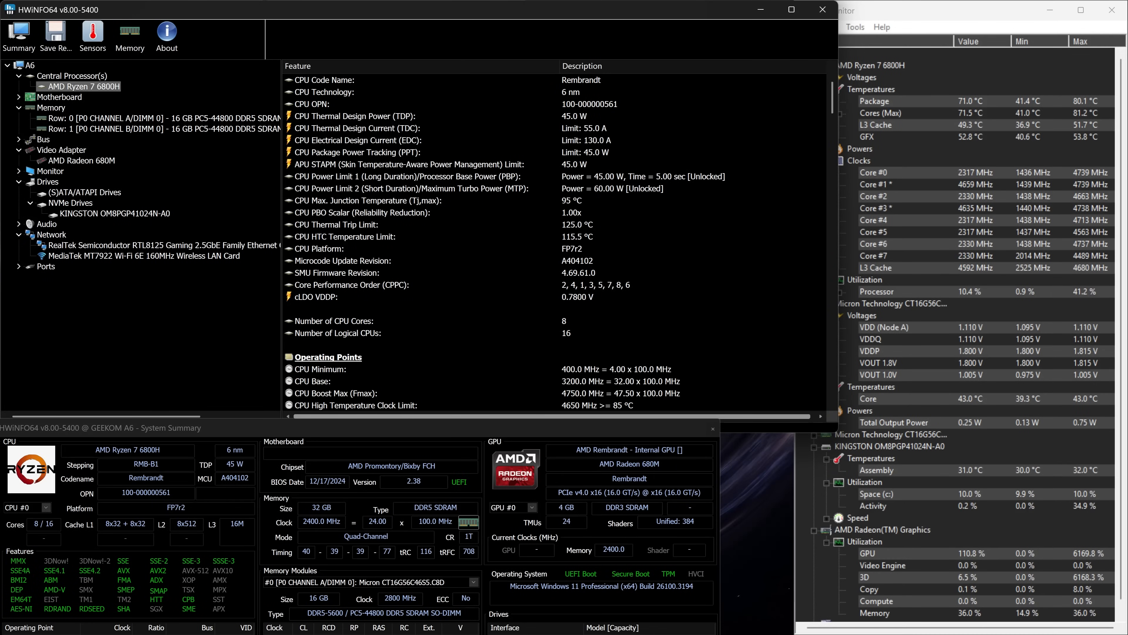
{"action": "scroll", "scroll_direction": "down", "scroll_amount": 3}
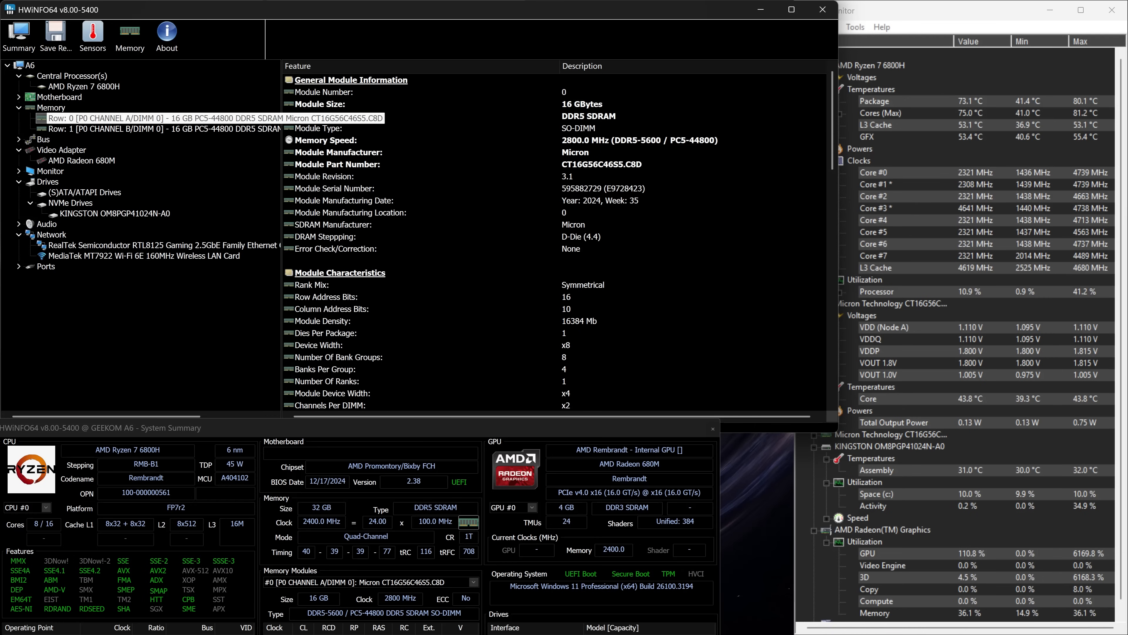
{"action": "left_click", "coordinate": [84, 160]}
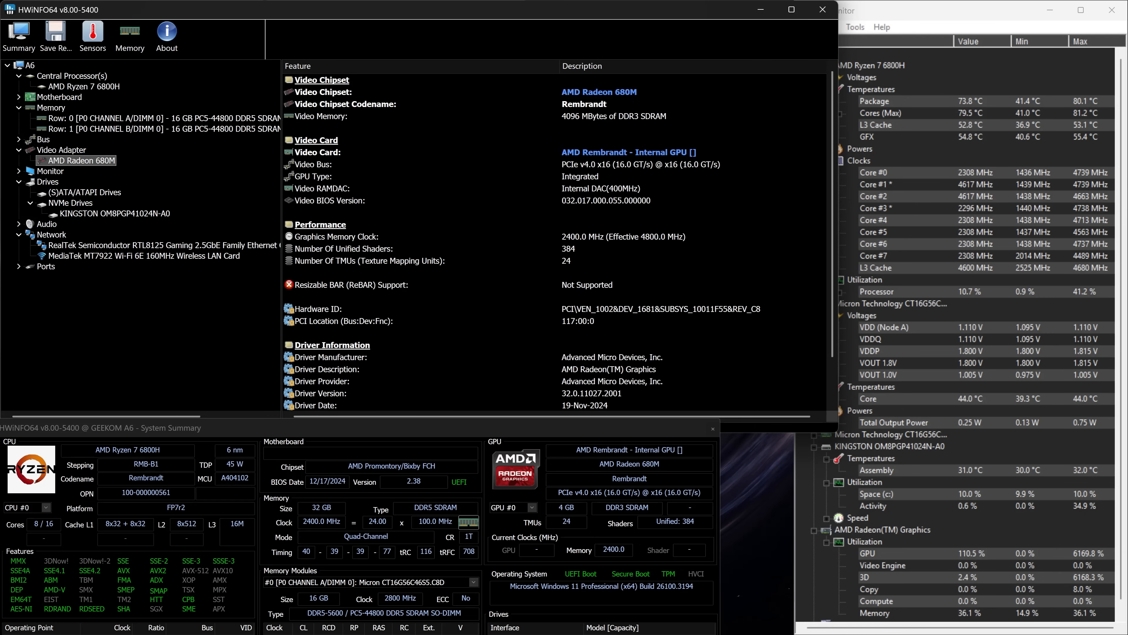
{"action": "left_click", "coordinate": [112, 213]}
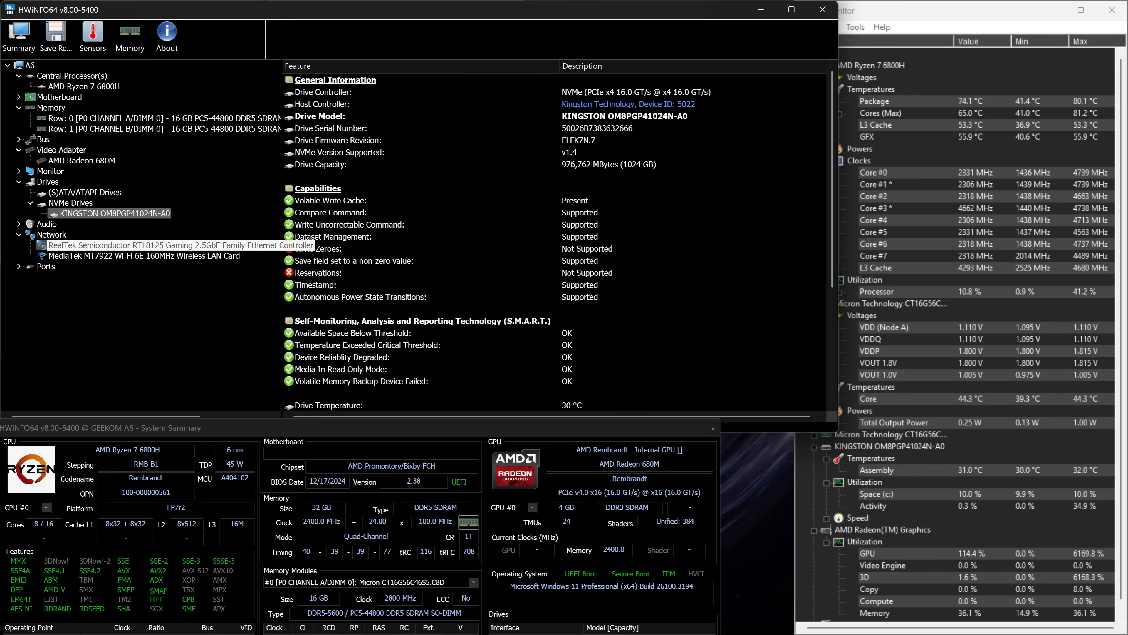
{"action": "left_click", "coordinate": [171, 244]}
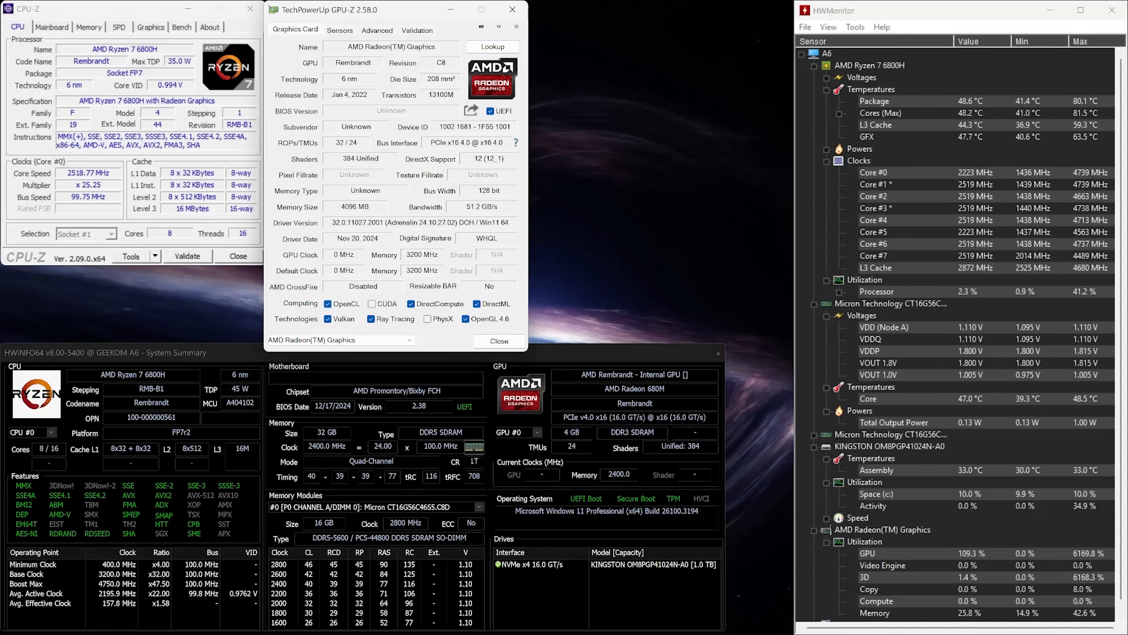
Step: Review CPU-Z's Memory, SPD and Graphics information, then return to the CPU summary
{"action": "left_click", "coordinate": [89, 26]}
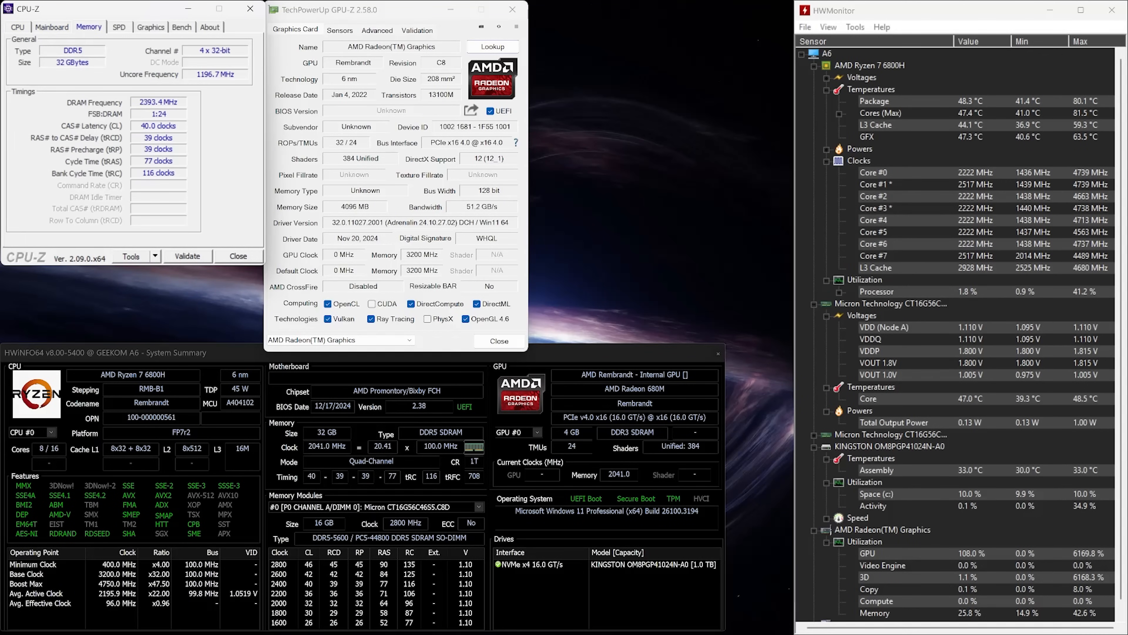
{"action": "left_click", "coordinate": [119, 28]}
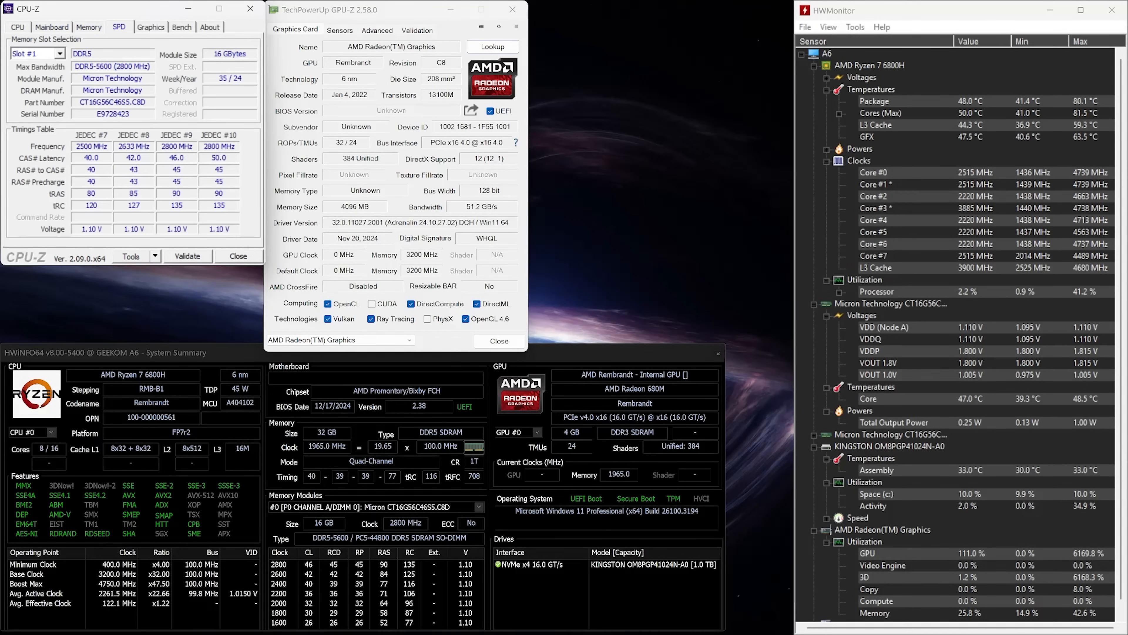
{"action": "left_click", "coordinate": [150, 27]}
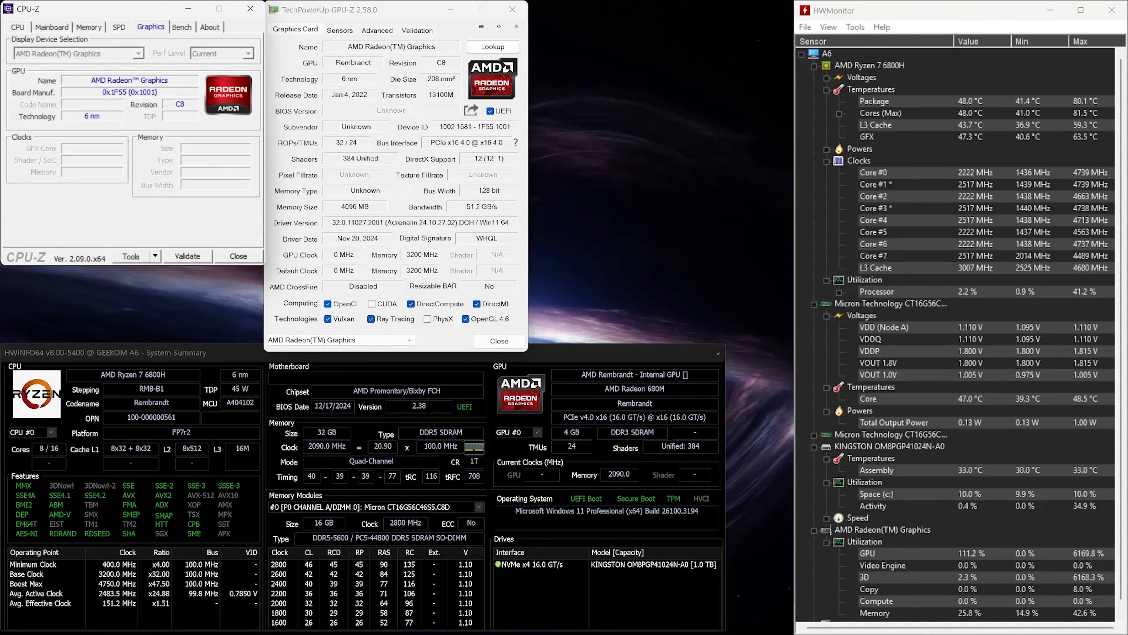
{"action": "left_click", "coordinate": [16, 26]}
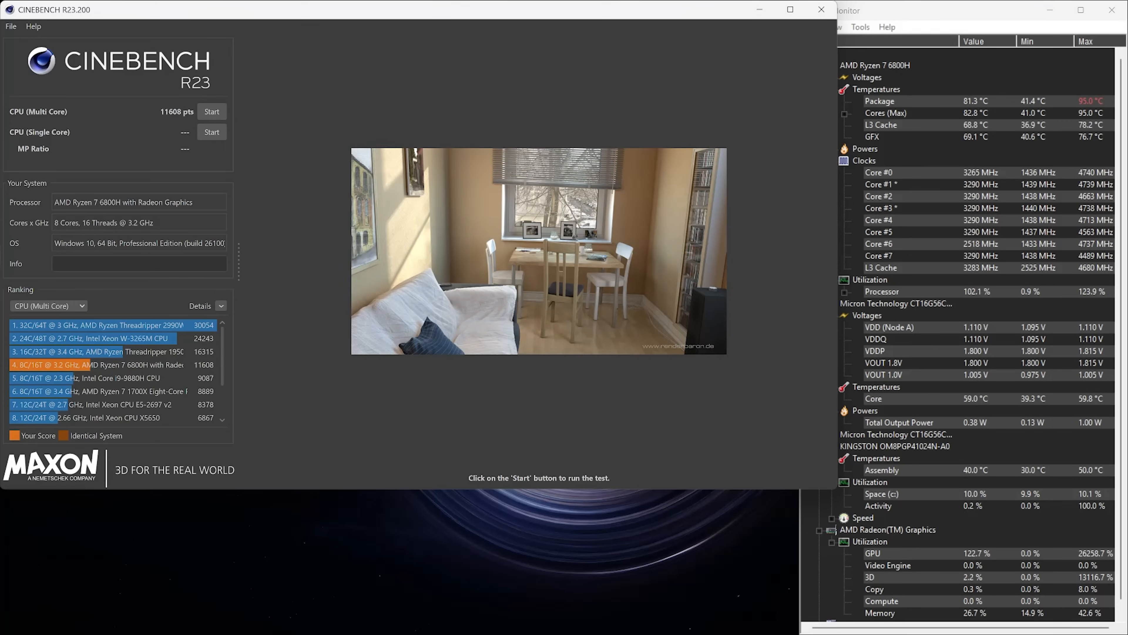
Step: Run the single-core CPU test scoring 1446 pts, then switch the ranking list category
{"action": "left_click", "coordinate": [211, 131]}
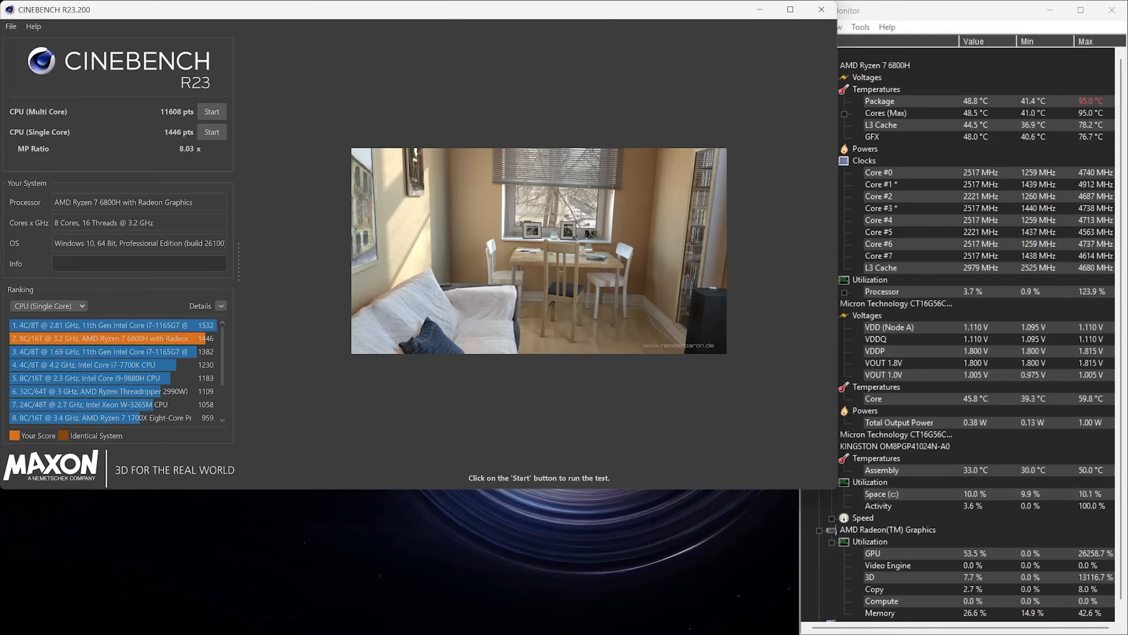
{"action": "left_click", "coordinate": [48, 305]}
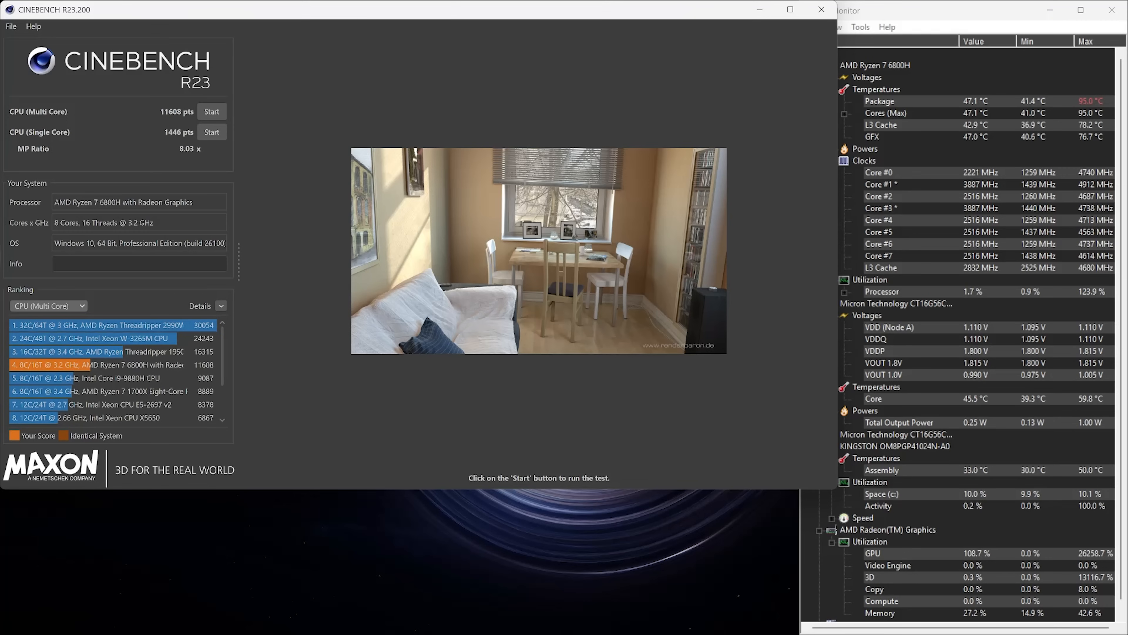
{"action": "left_click", "coordinate": [48, 305]}
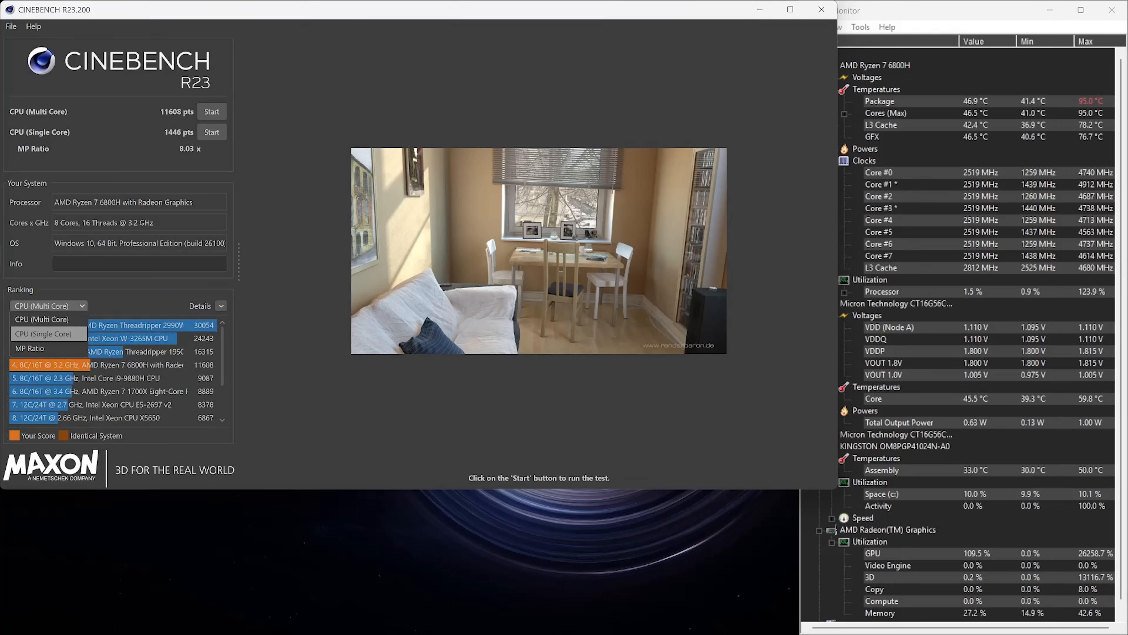
{"action": "left_click", "coordinate": [42, 333]}
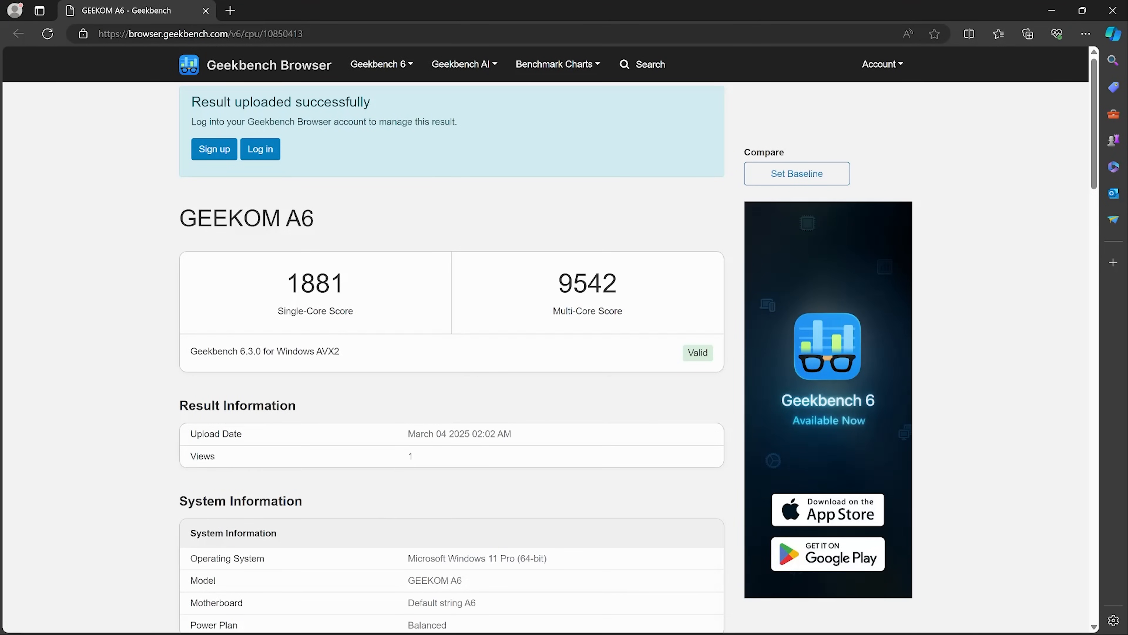
Step: Review the Geekbench CPU result page showing 1881 single-core and 9542 multi-core
{"action": "scroll", "scroll_direction": "down", "scroll_amount": 3}
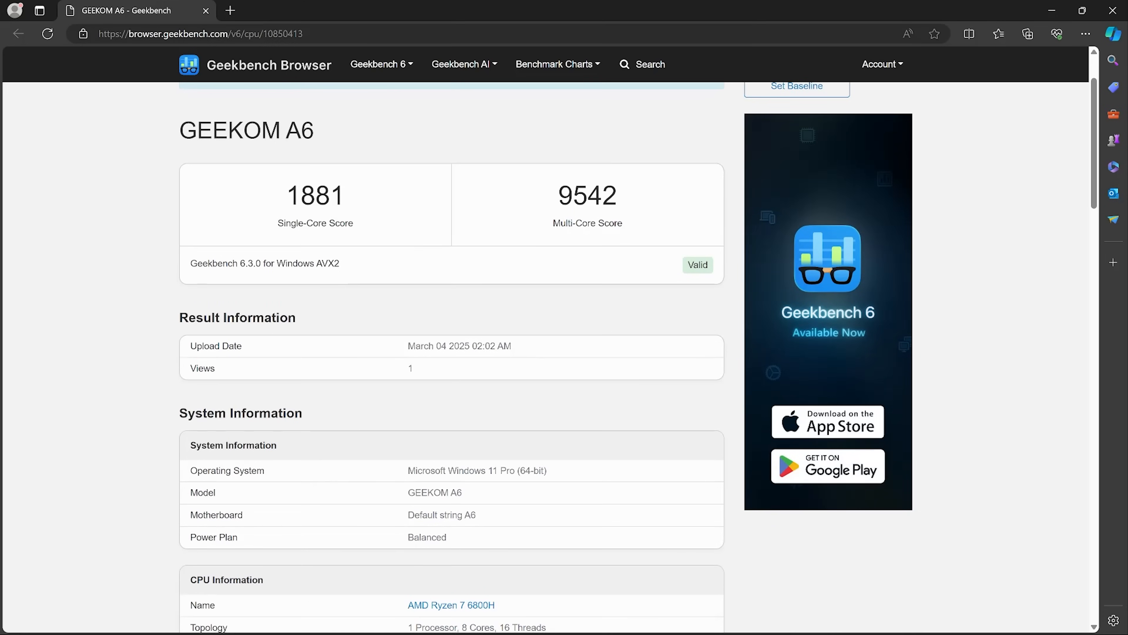
{"action": "scroll", "scroll_direction": "down", "scroll_amount": 3}
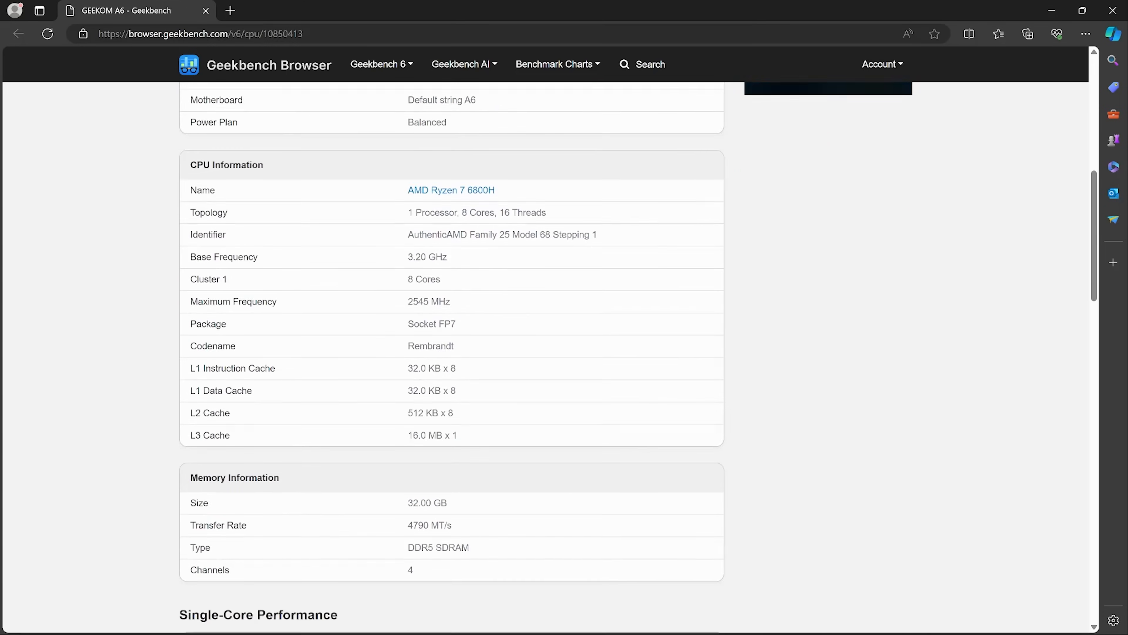
{"action": "scroll", "scroll_direction": "down", "scroll_amount": 3}
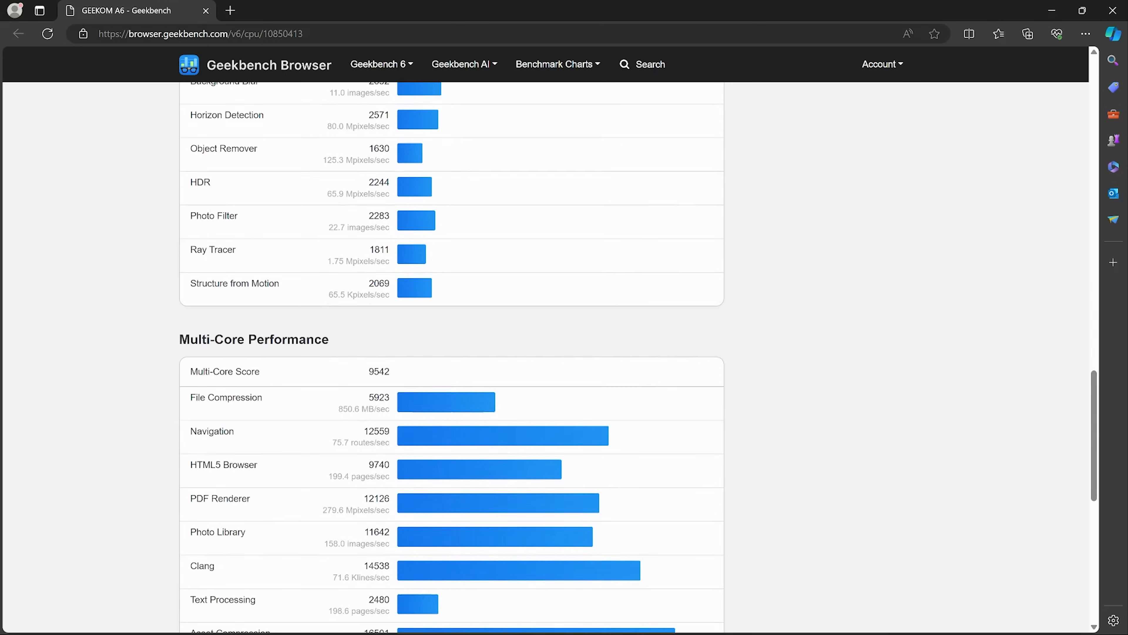
{"action": "scroll", "scroll_direction": "up", "scroll_amount": 3}
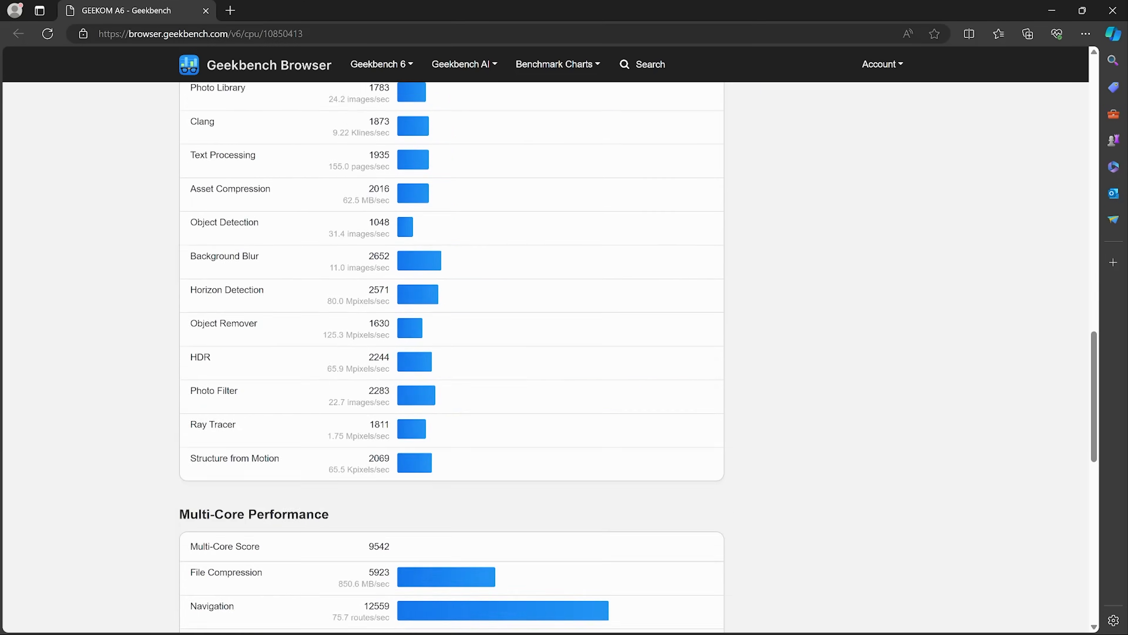
{"action": "scroll", "scroll_direction": "up", "scroll_amount": 3}
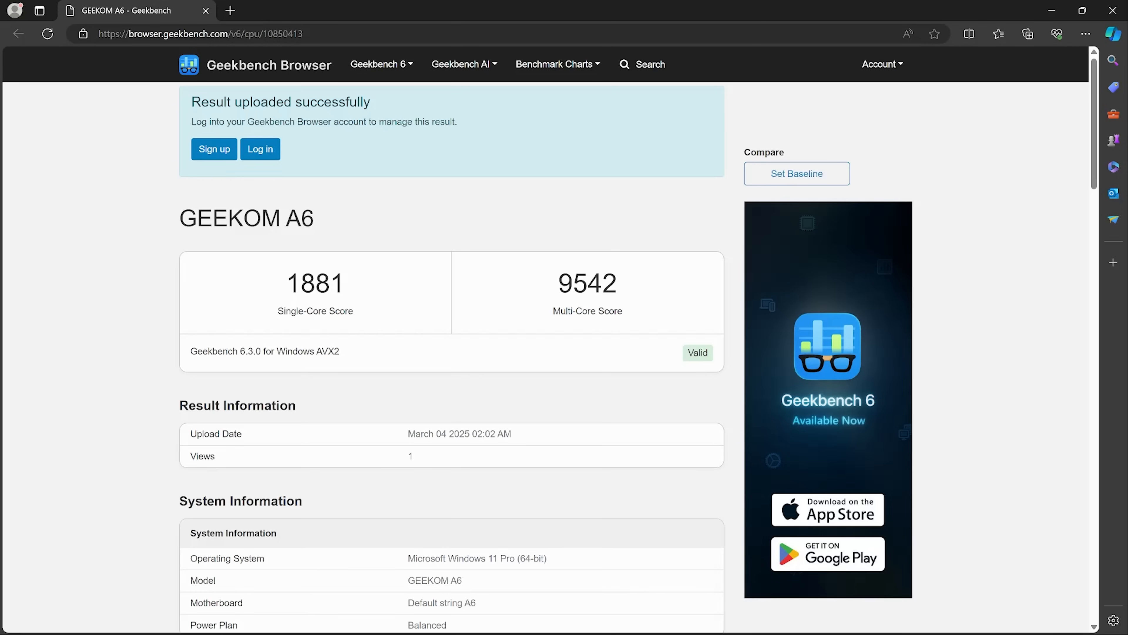
Step: Show the OpenCL compute result page with its score of 27481
{"action": "left_click", "coordinate": [251, 503]}
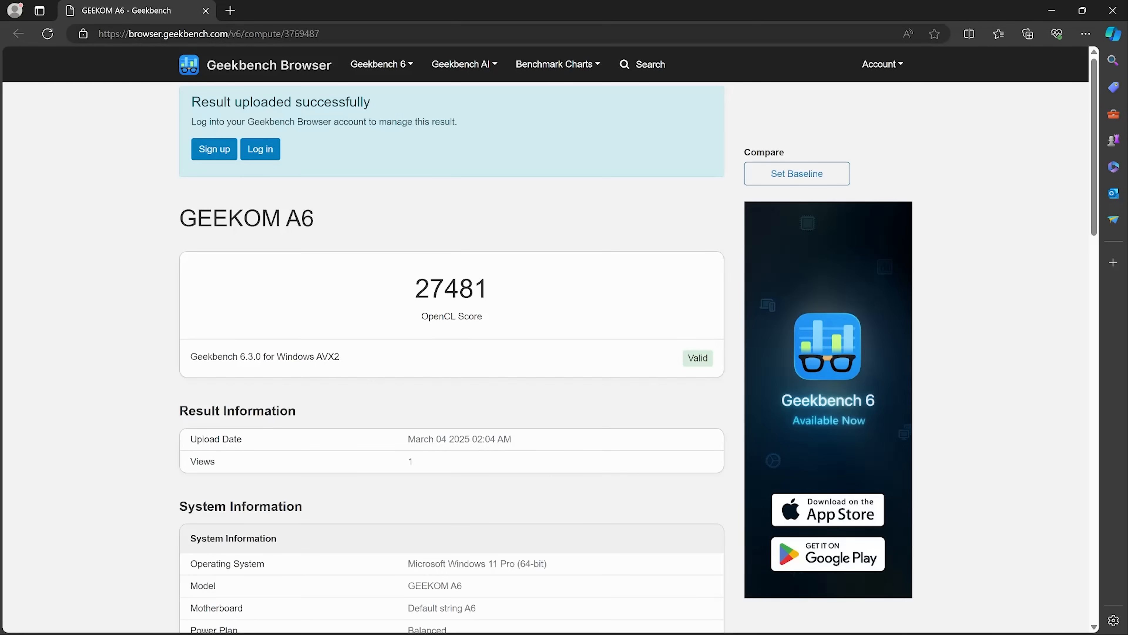
{"action": "scroll", "scroll_direction": "down", "scroll_amount": 3}
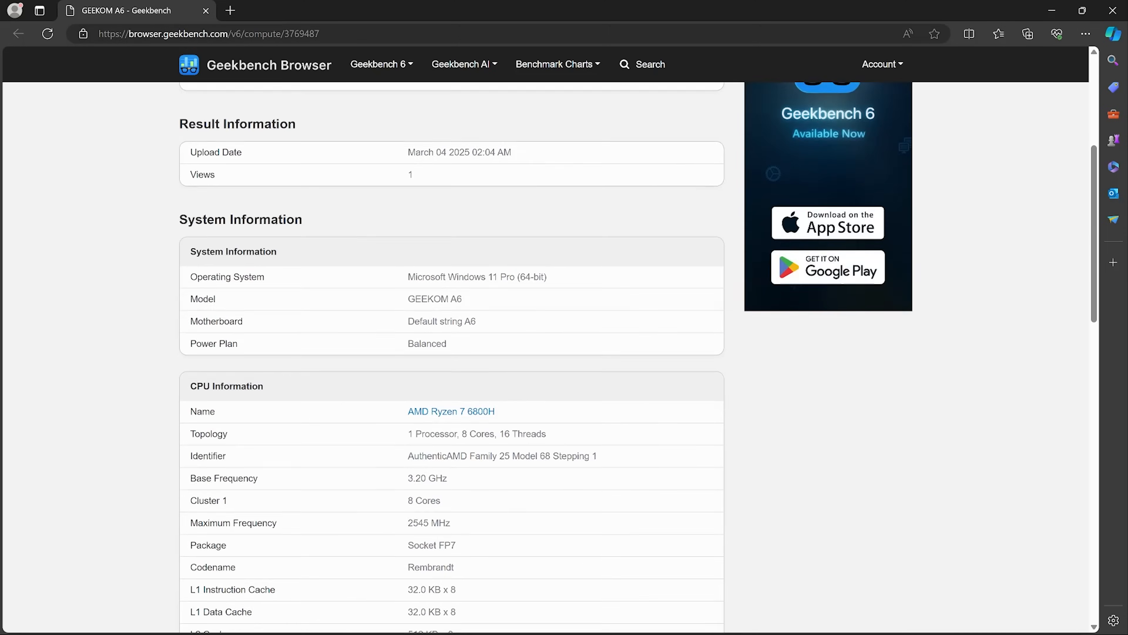
{"action": "scroll", "scroll_direction": "down", "scroll_amount": 3}
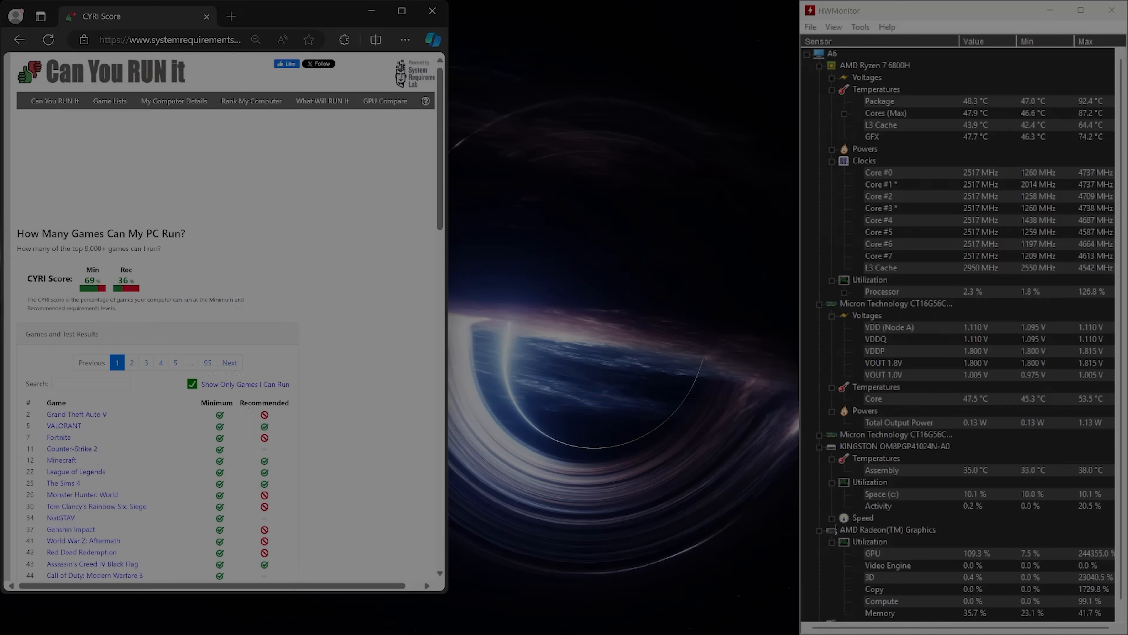
{"action": "scroll", "scroll_direction": "down", "scroll_amount": 3}
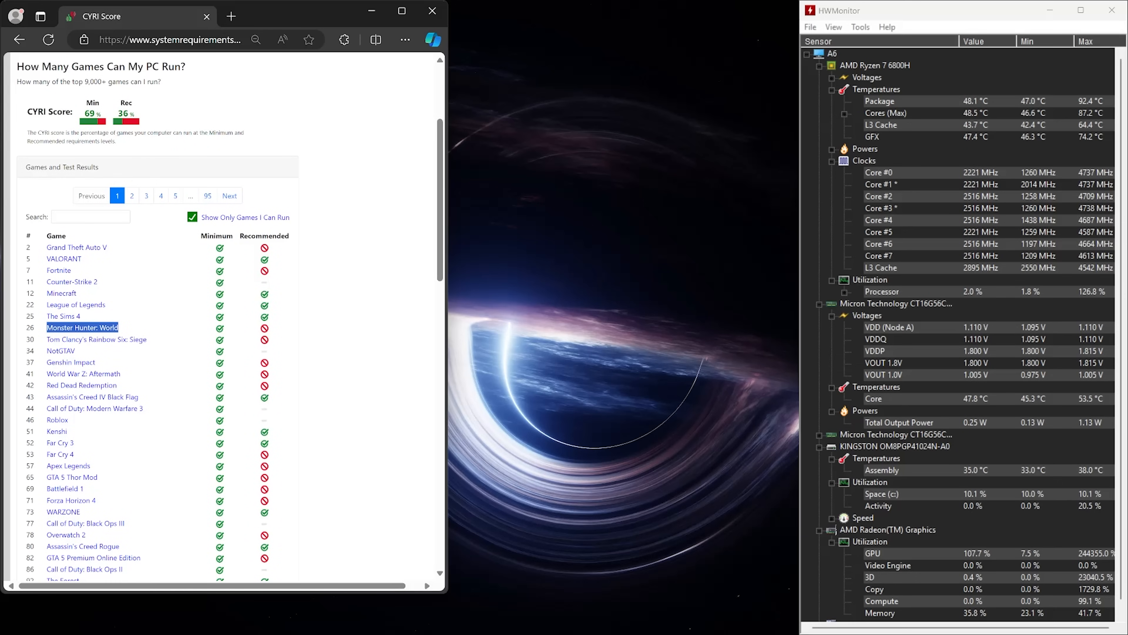
{"action": "scroll", "scroll_direction": "down", "scroll_amount": 3}
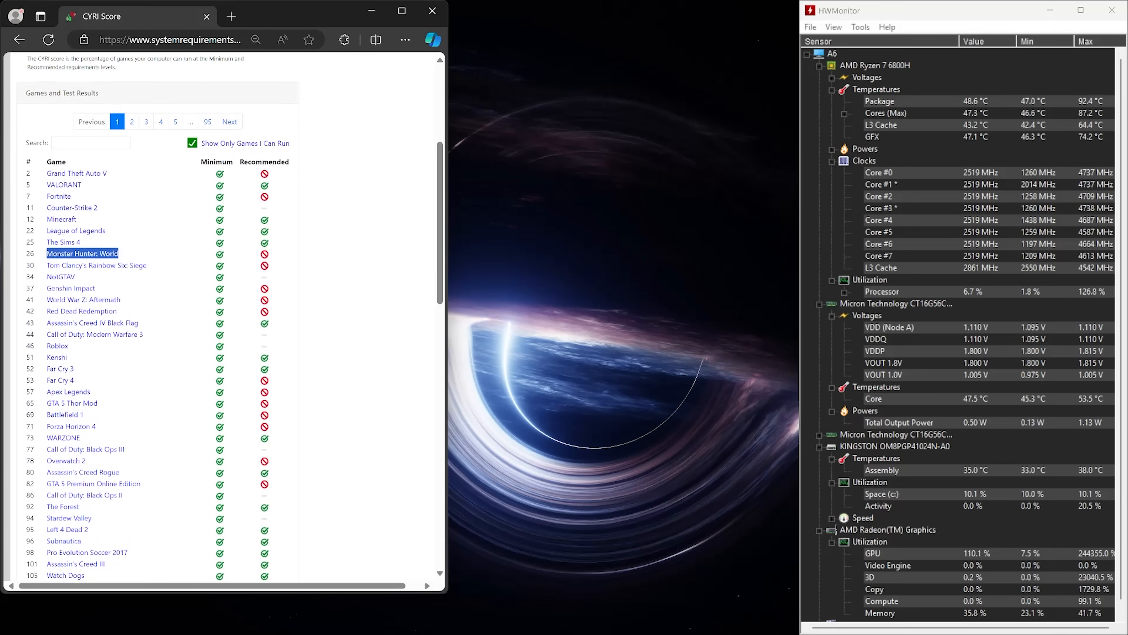
{"action": "scroll", "scroll_direction": "down", "scroll_amount": 3}
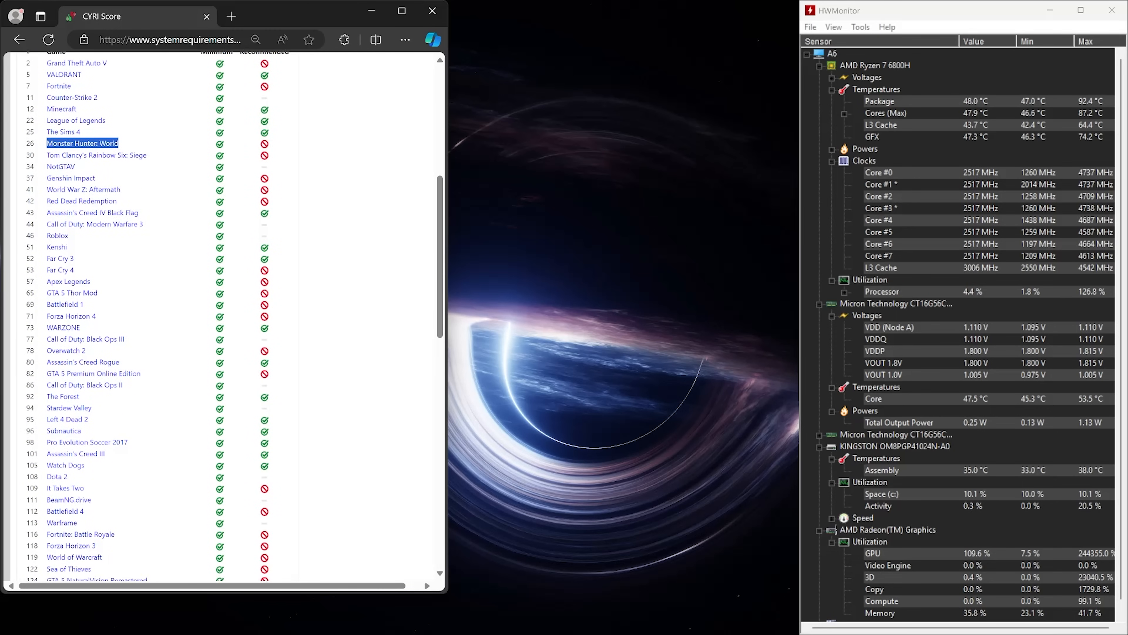
{"action": "scroll", "scroll_direction": "down", "scroll_amount": 3}
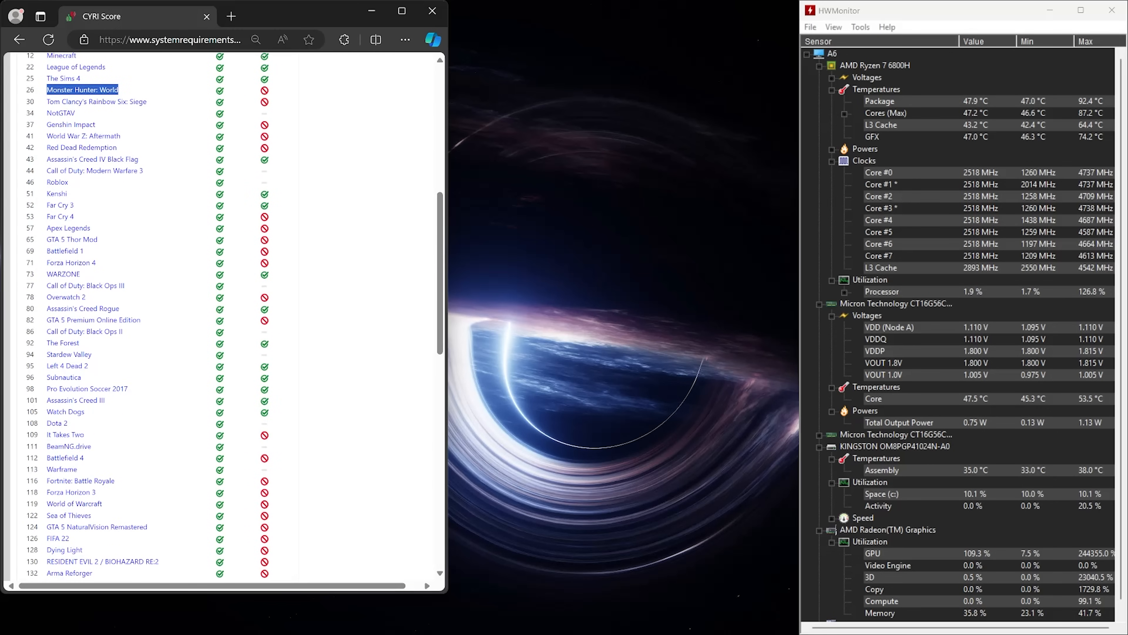
{"action": "scroll", "scroll_direction": "down", "scroll_amount": 3}
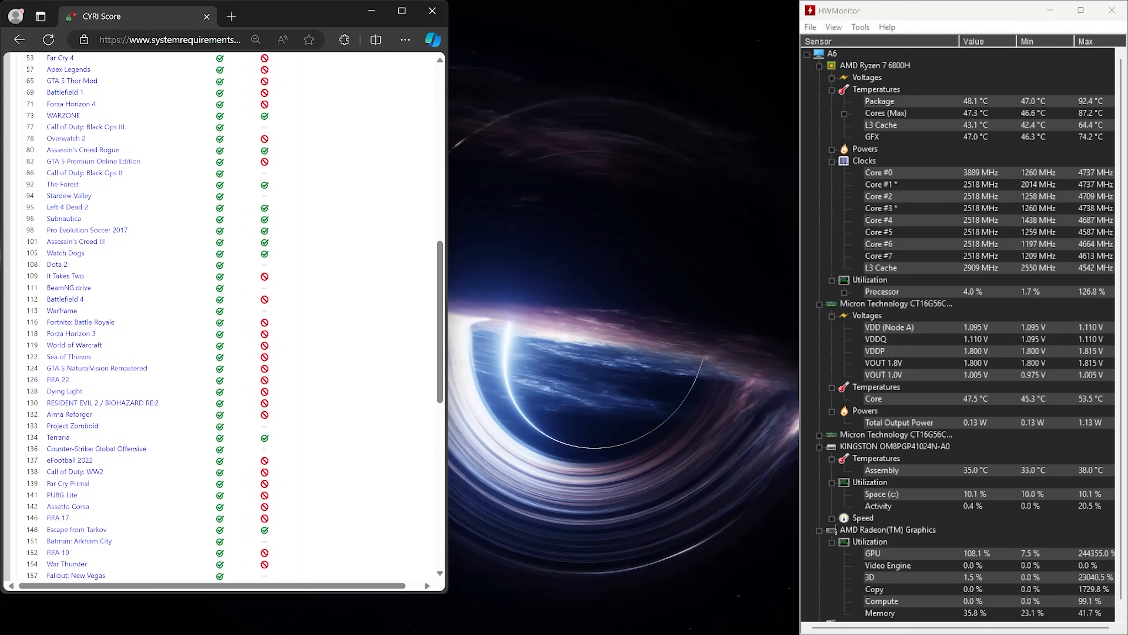
{"action": "scroll", "scroll_direction": "down", "scroll_amount": 3}
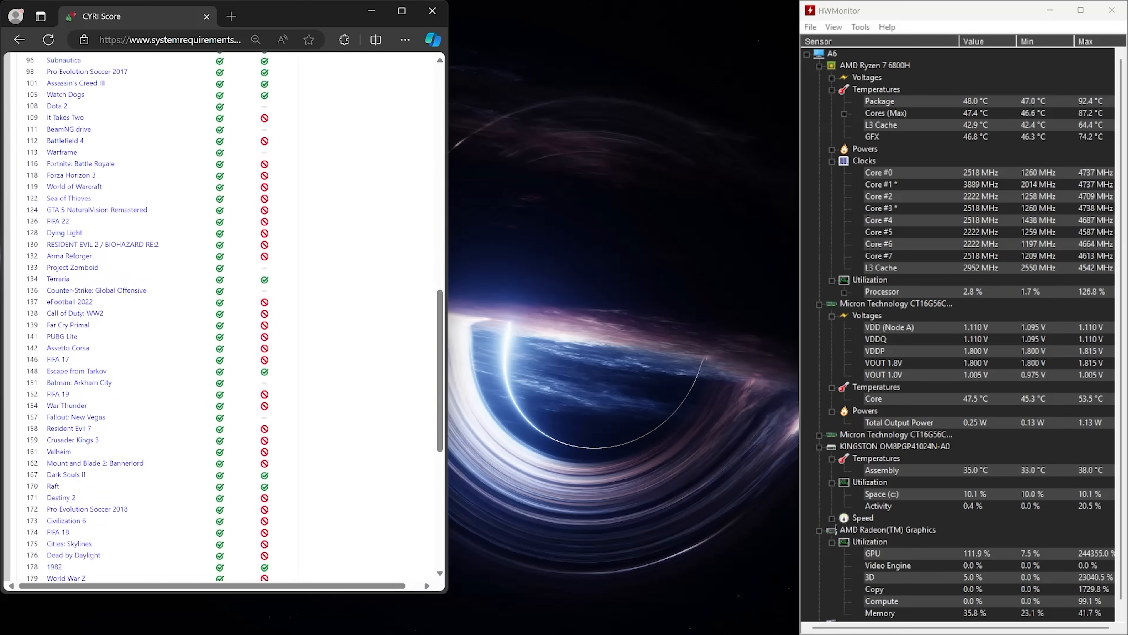
{"action": "scroll", "scroll_direction": "down", "scroll_amount": 3}
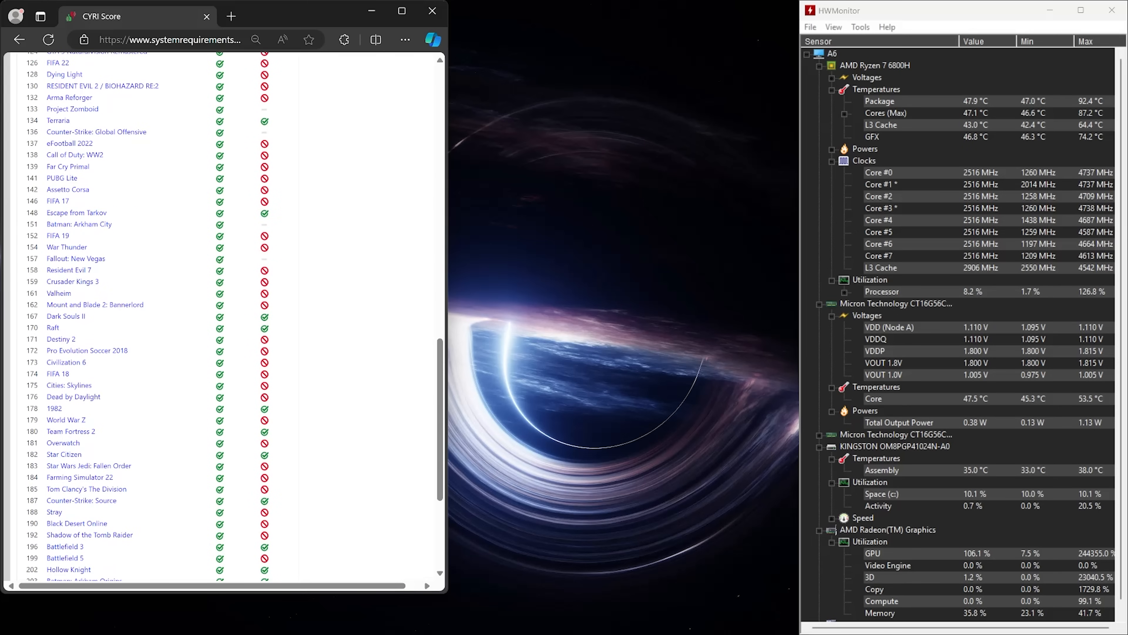
{"action": "scroll", "scroll_direction": "down", "scroll_amount": 3}
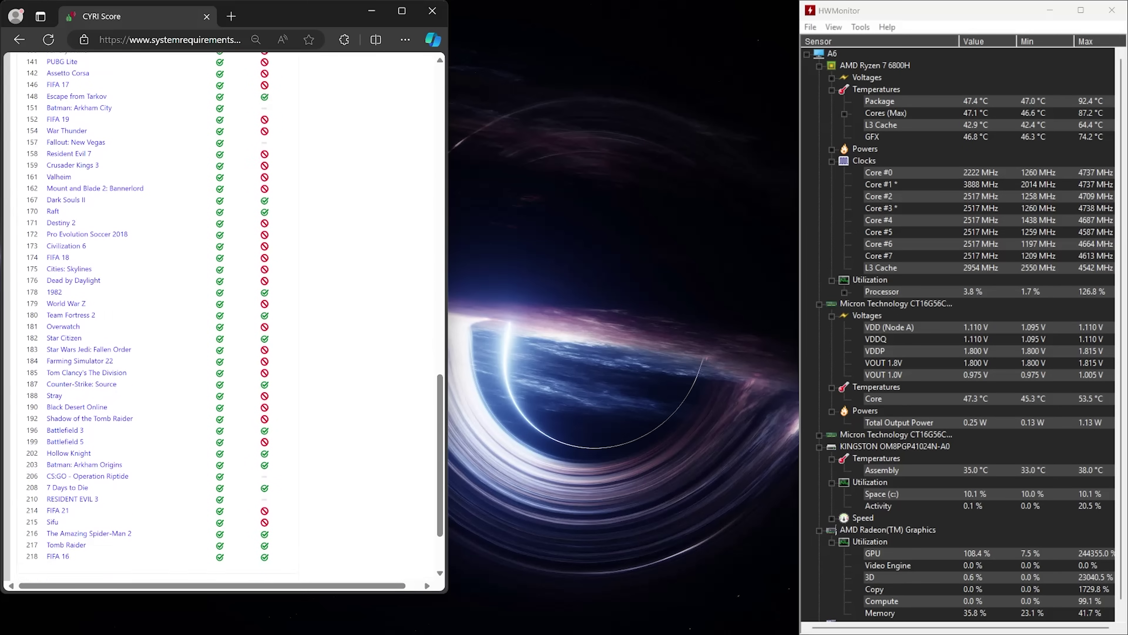